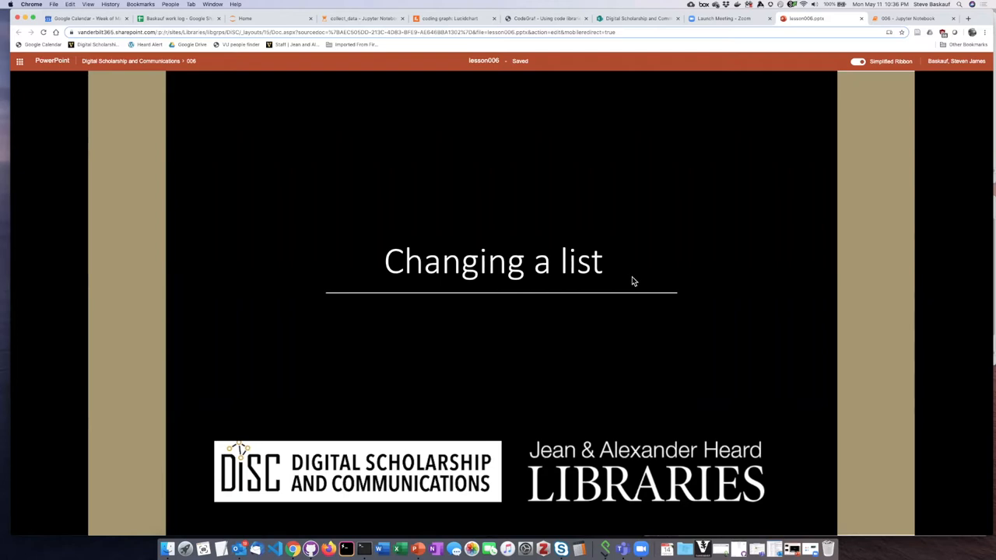
mouse_move(638, 278)
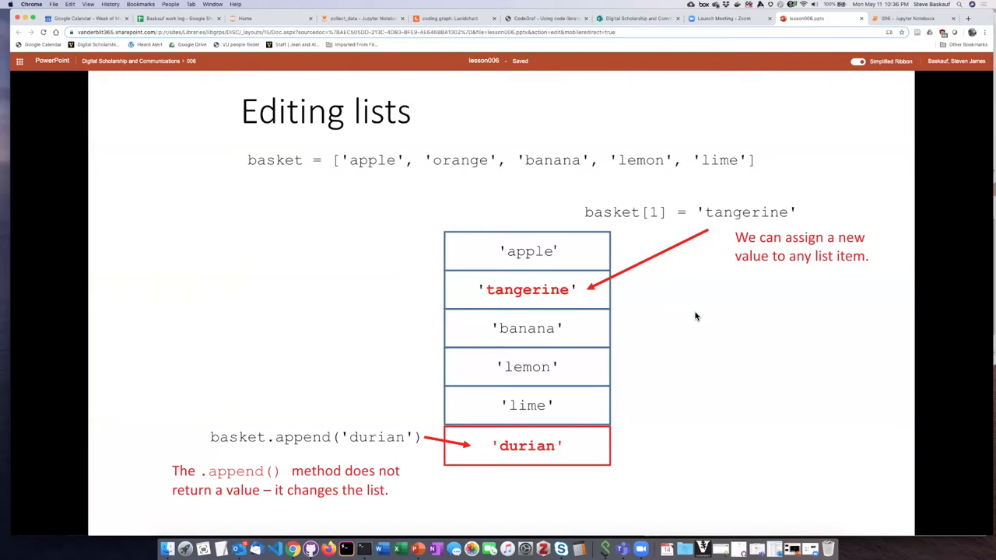
mouse_move(666, 312)
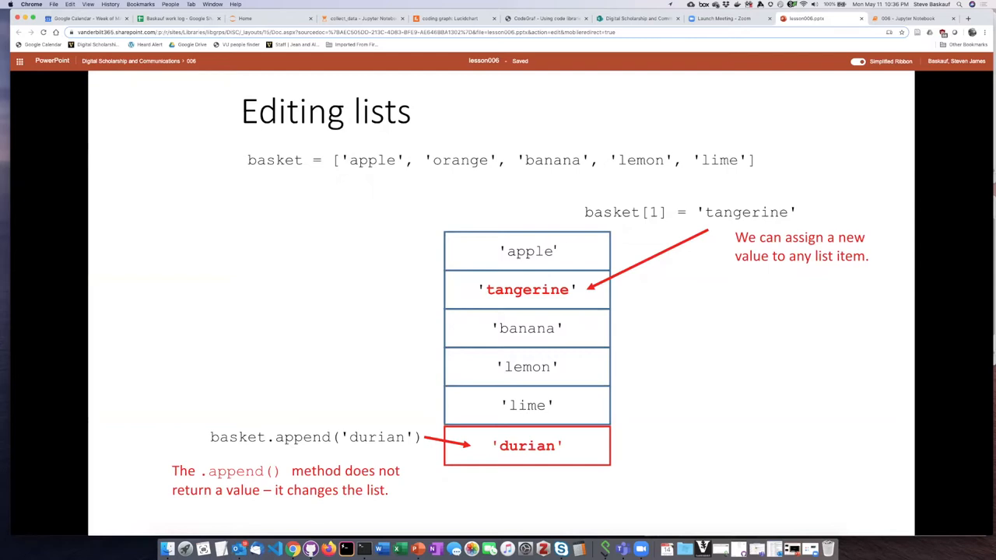
mouse_move(708, 162)
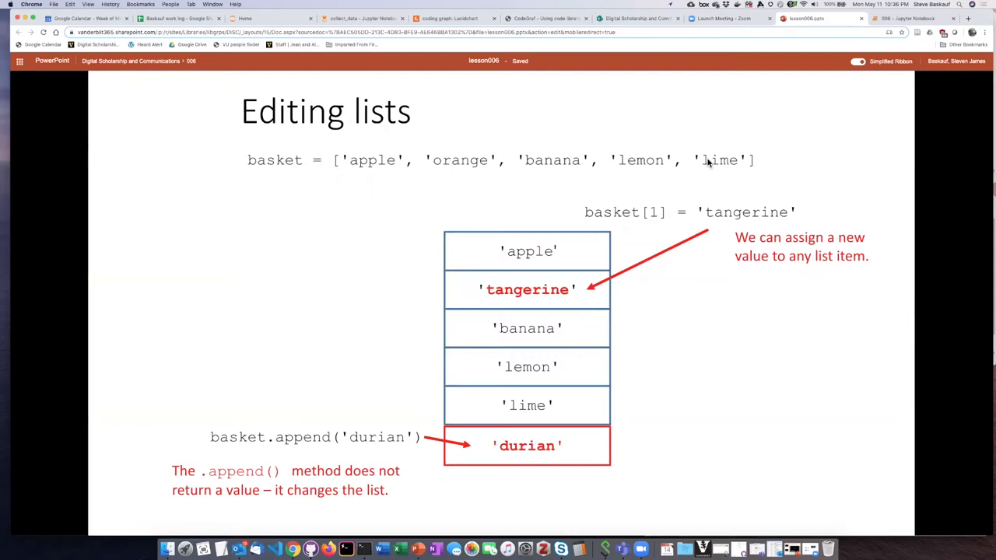
mouse_move(731, 276)
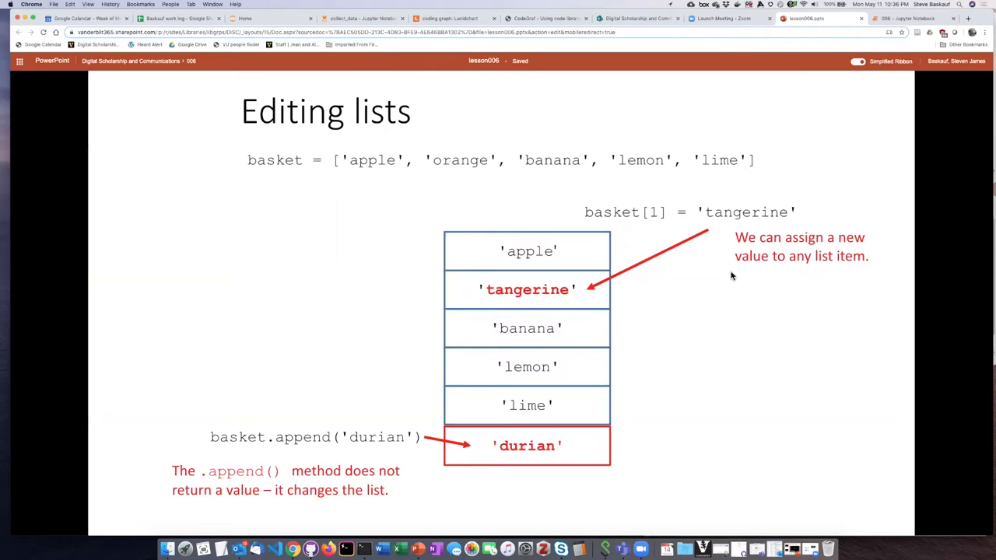
mouse_move(837, 240)
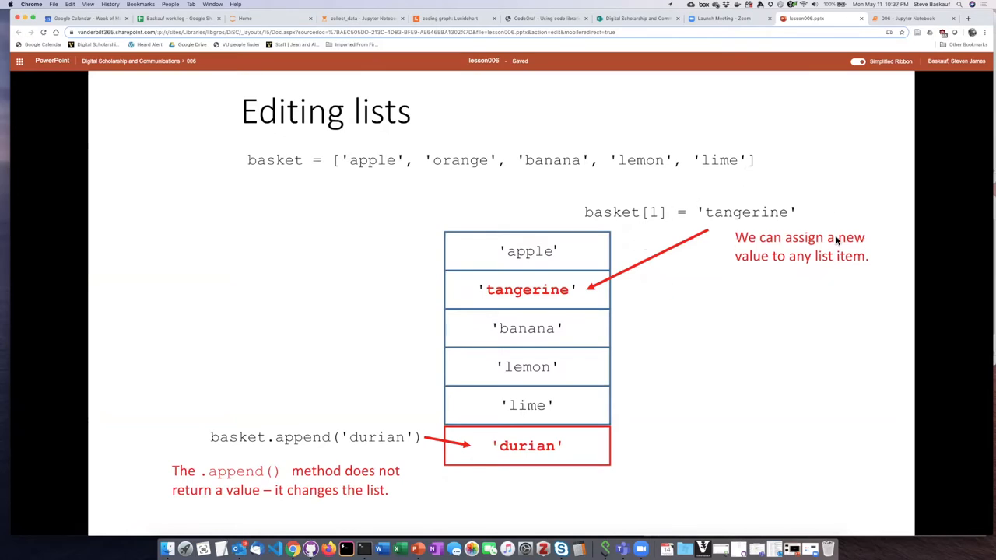
mouse_move(662, 219)
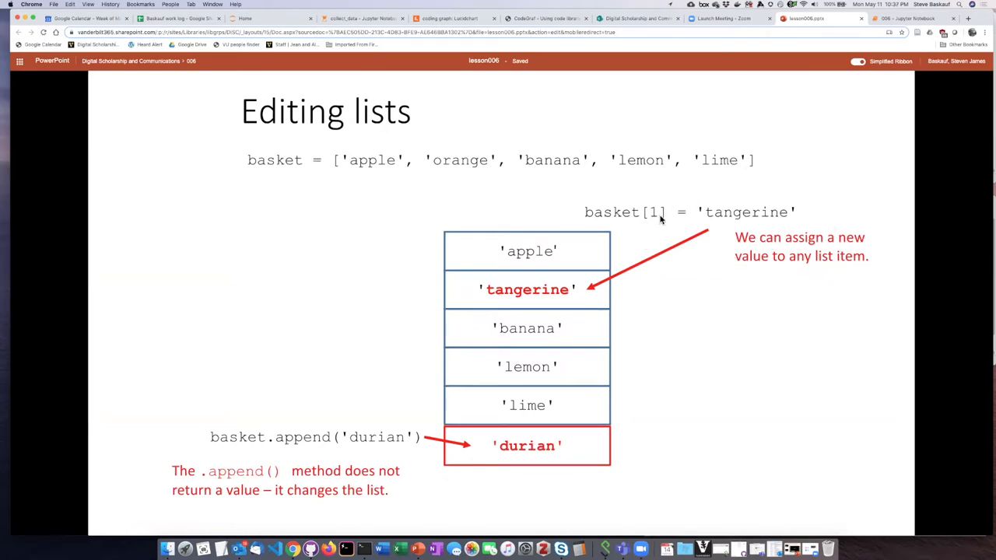
mouse_move(719, 212)
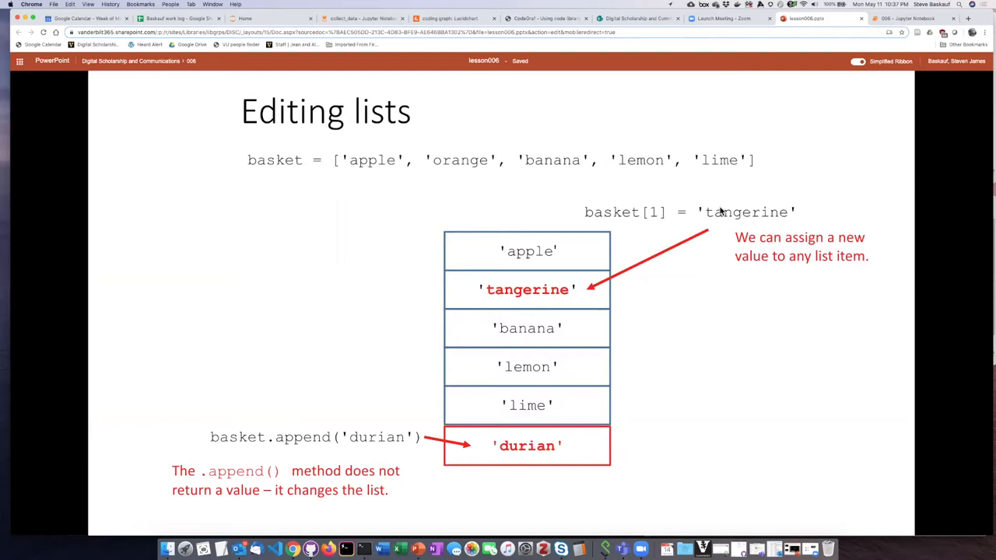
mouse_move(760, 221)
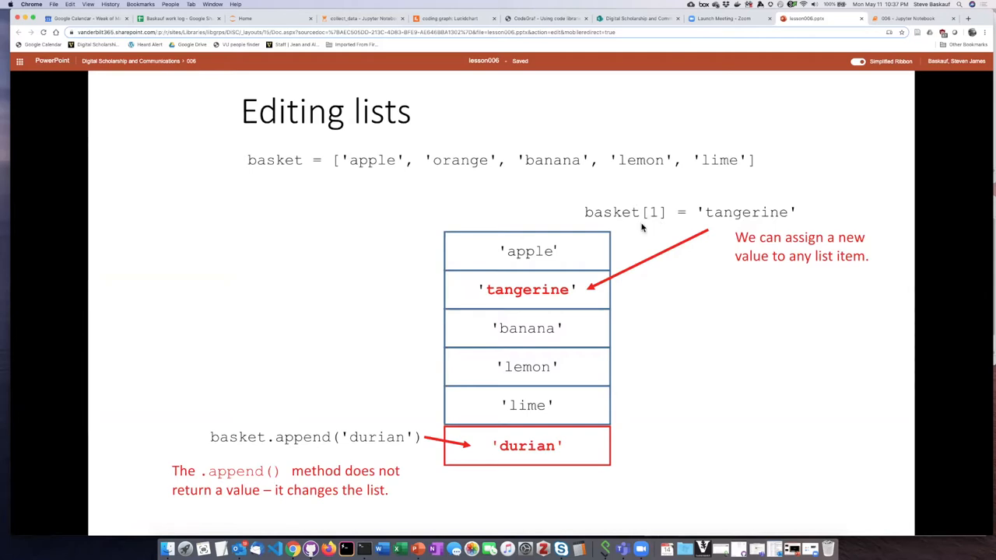
mouse_move(291, 408)
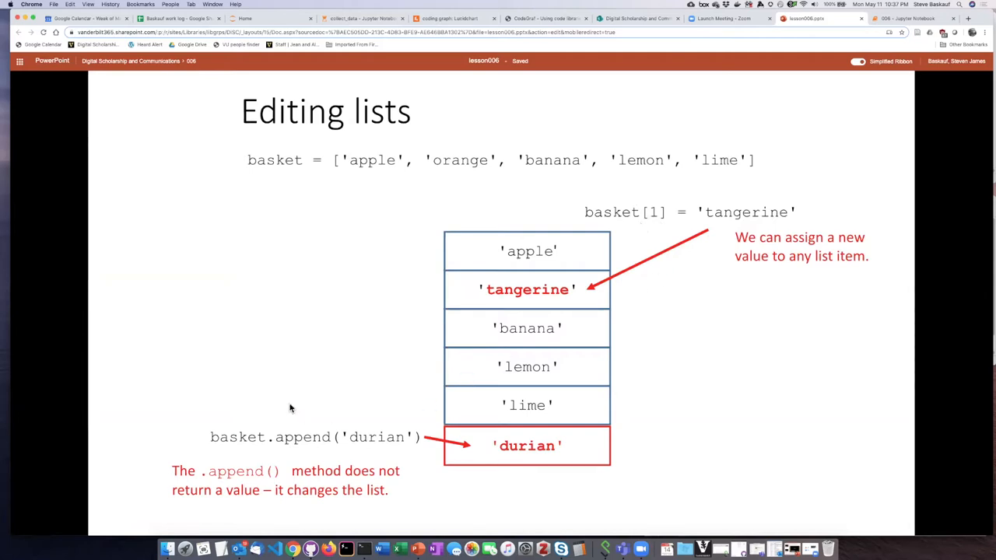
mouse_move(311, 411)
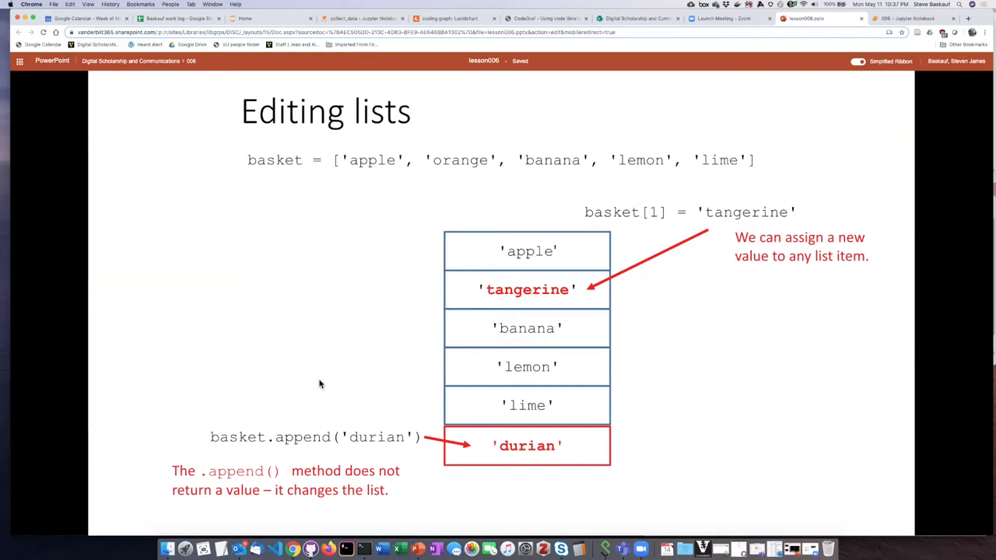
mouse_move(281, 420)
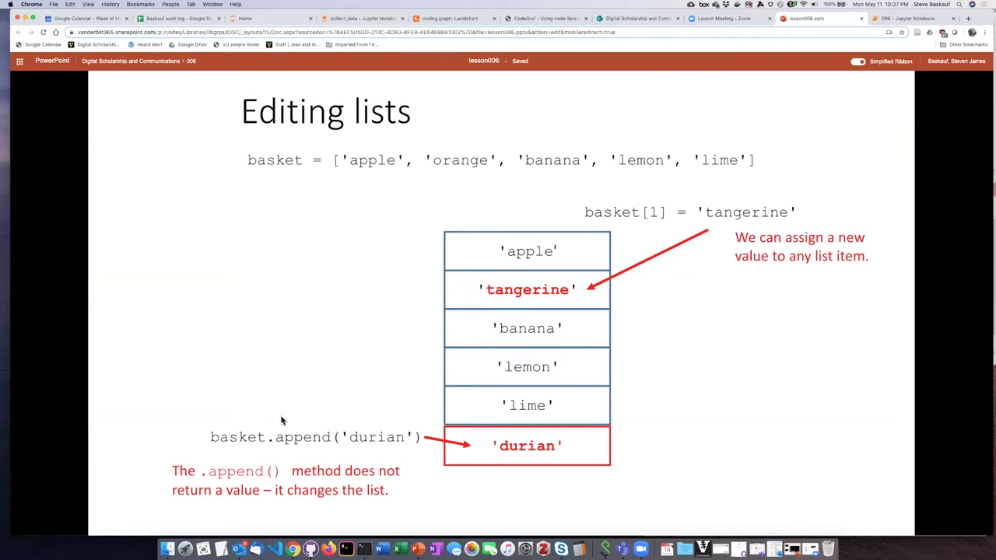
mouse_move(310, 417)
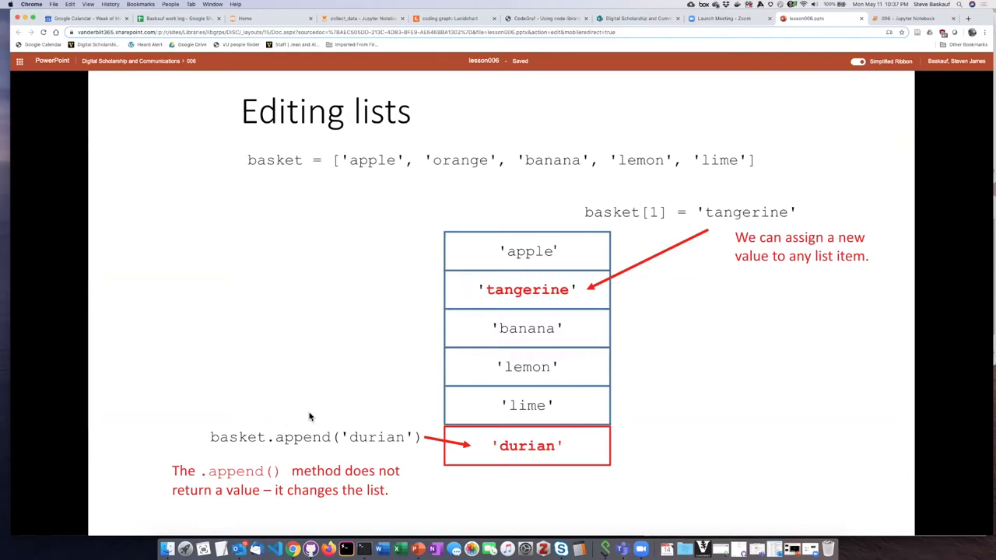
mouse_move(308, 417)
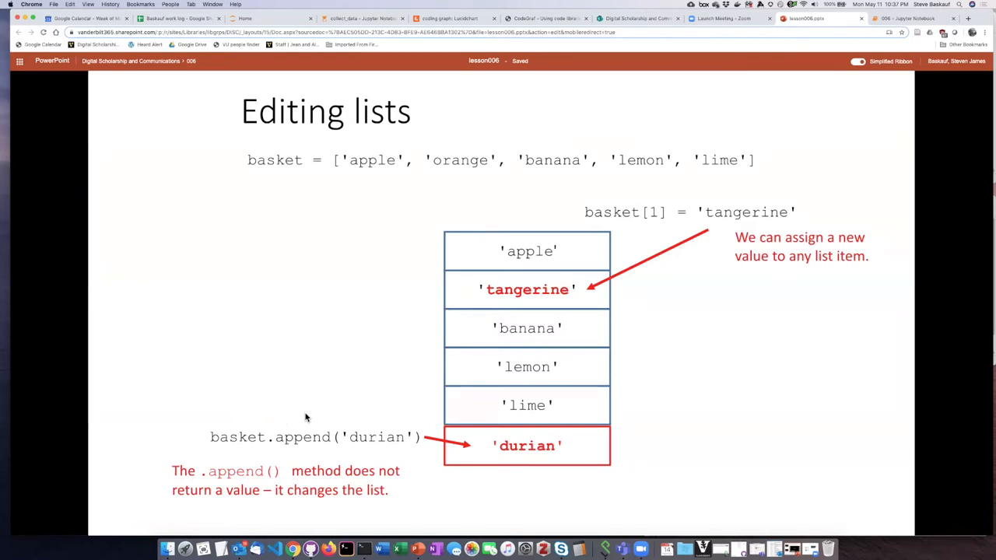
mouse_move(294, 420)
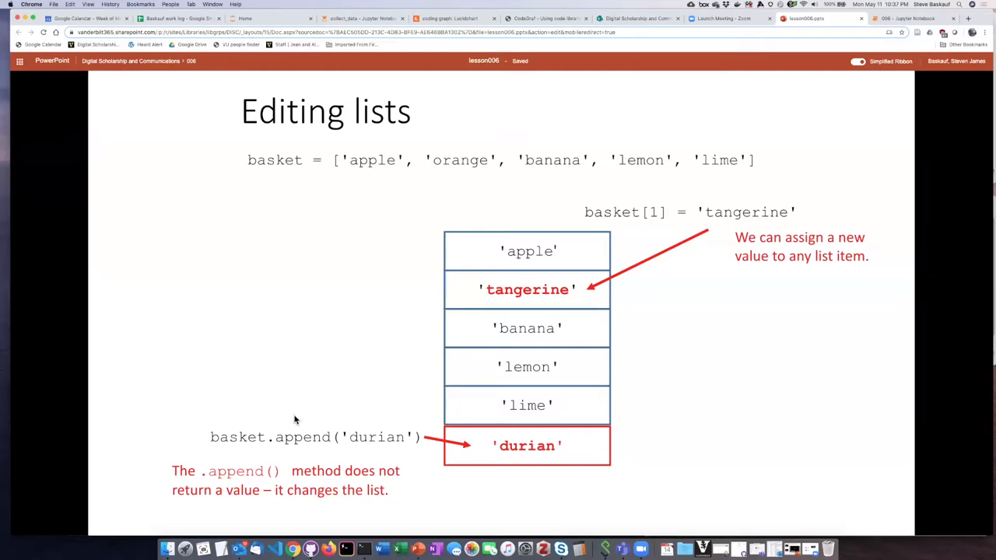
mouse_move(319, 414)
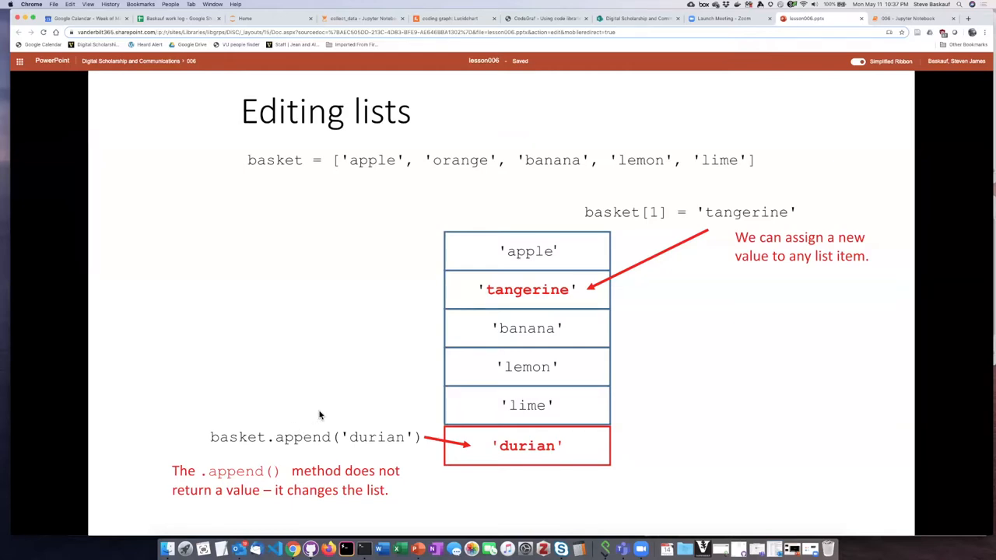
mouse_move(283, 454)
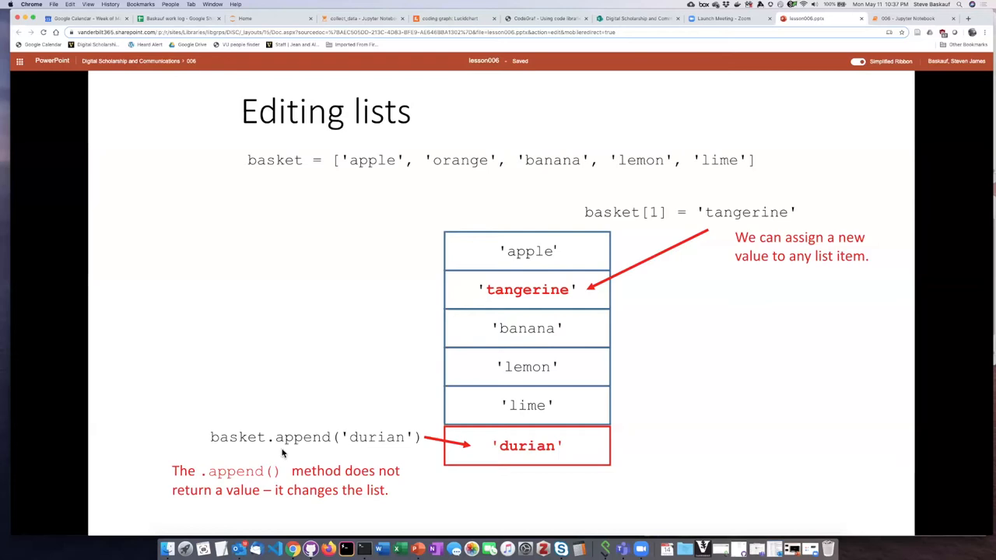
mouse_move(373, 435)
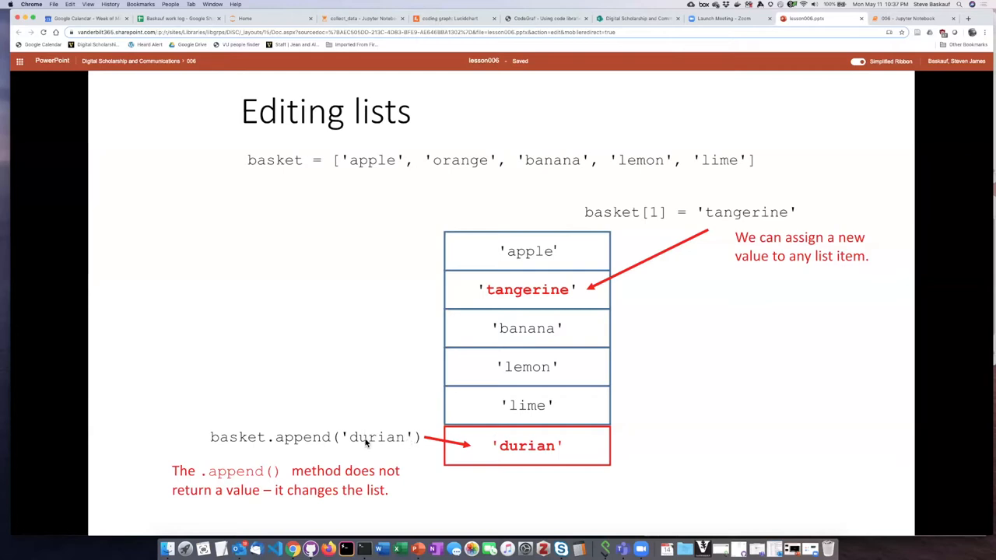
mouse_move(385, 445)
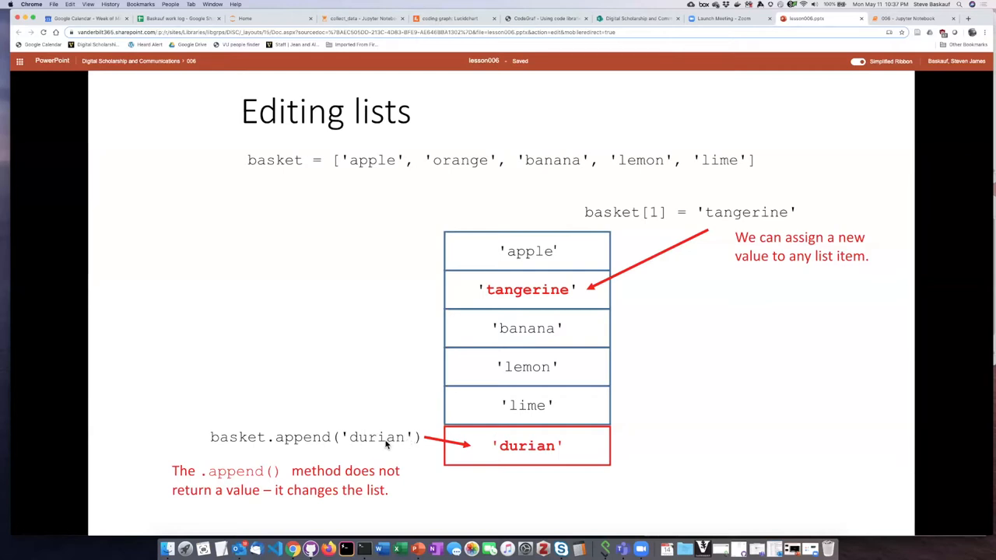
mouse_move(313, 463)
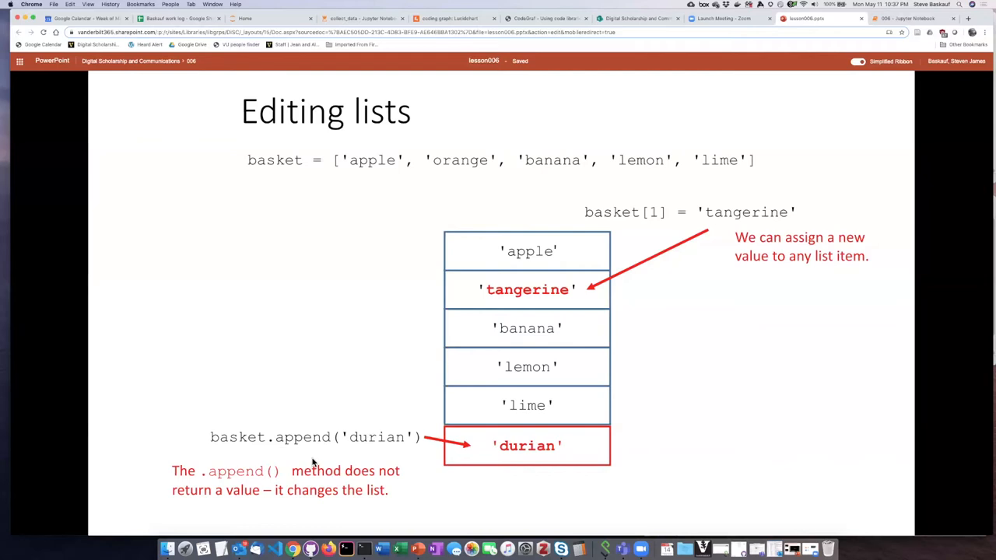
mouse_move(488, 299)
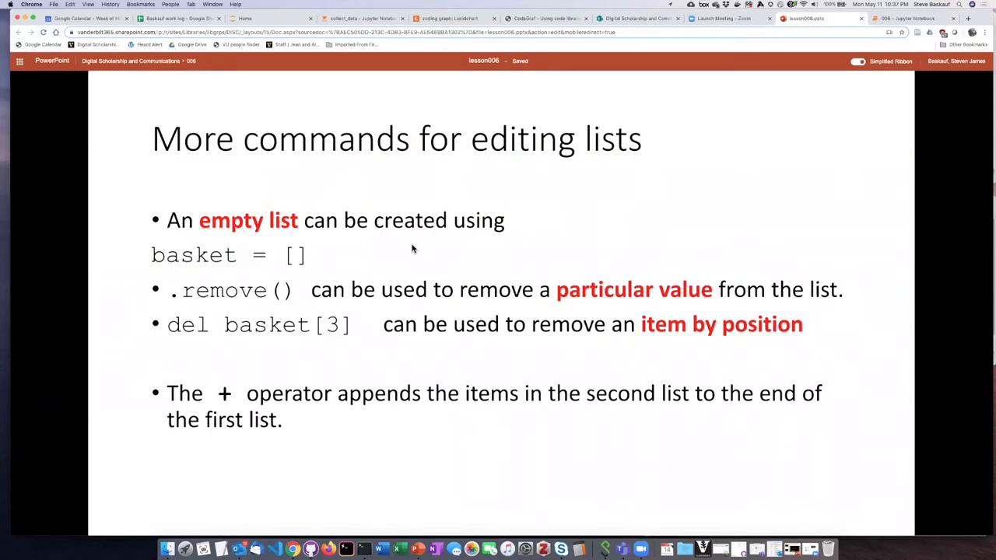
mouse_move(398, 263)
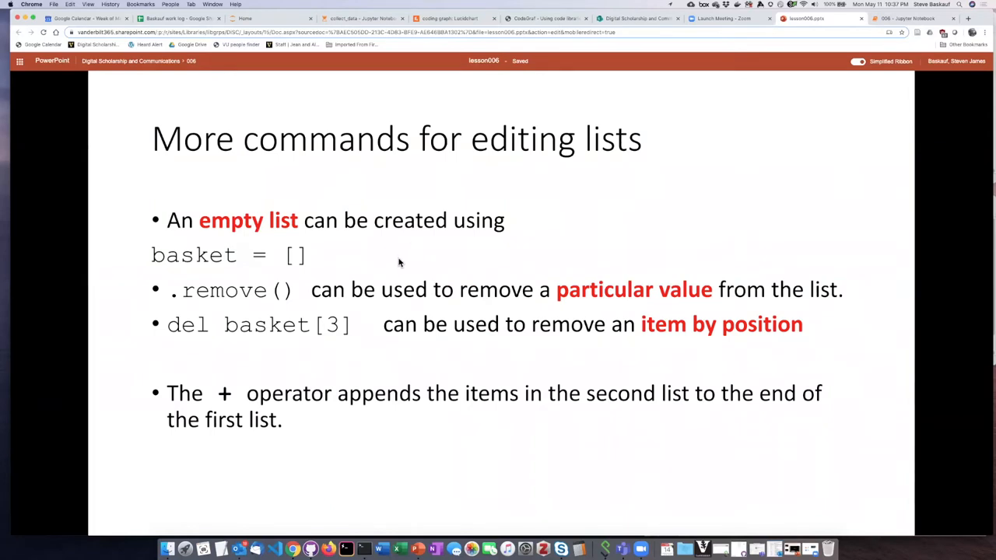
mouse_move(336, 254)
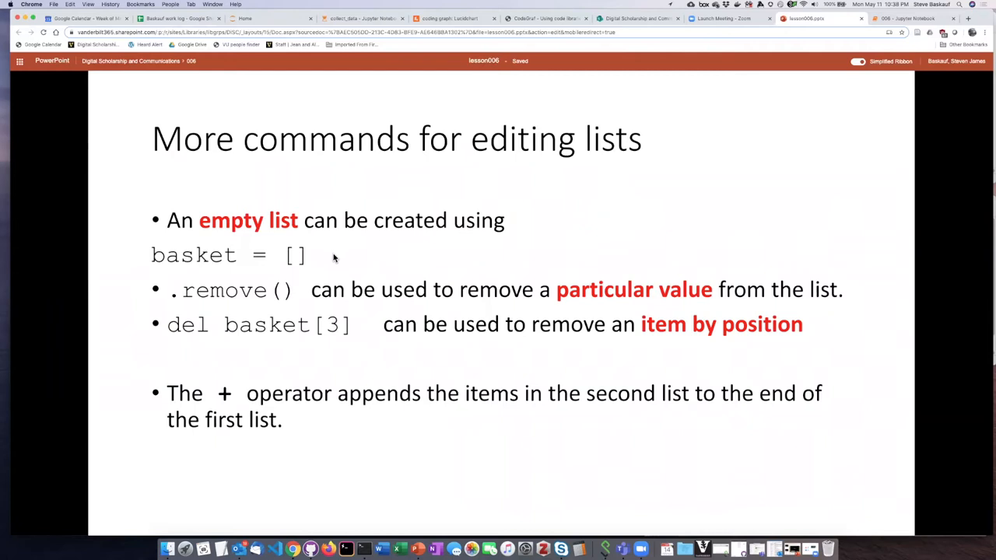
mouse_move(264, 268)
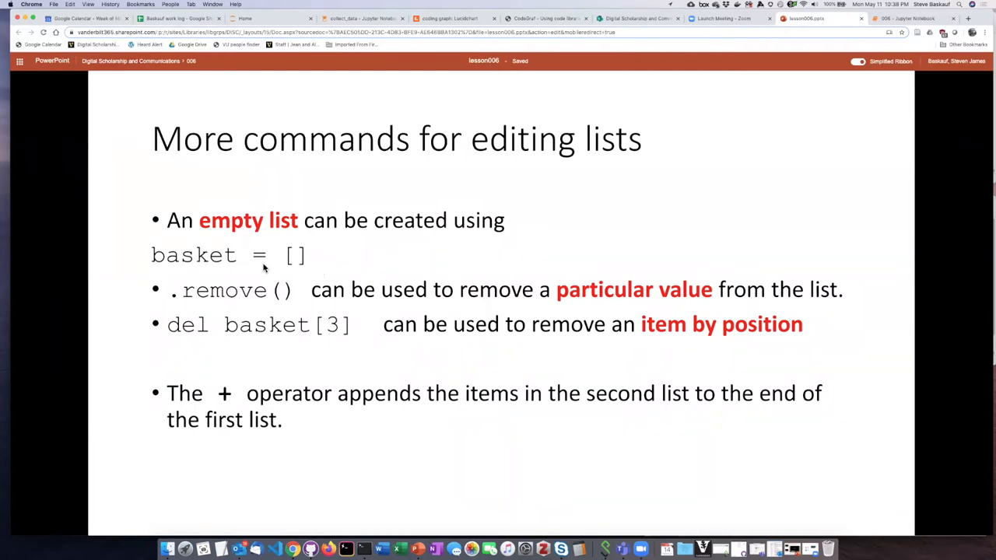
mouse_move(299, 268)
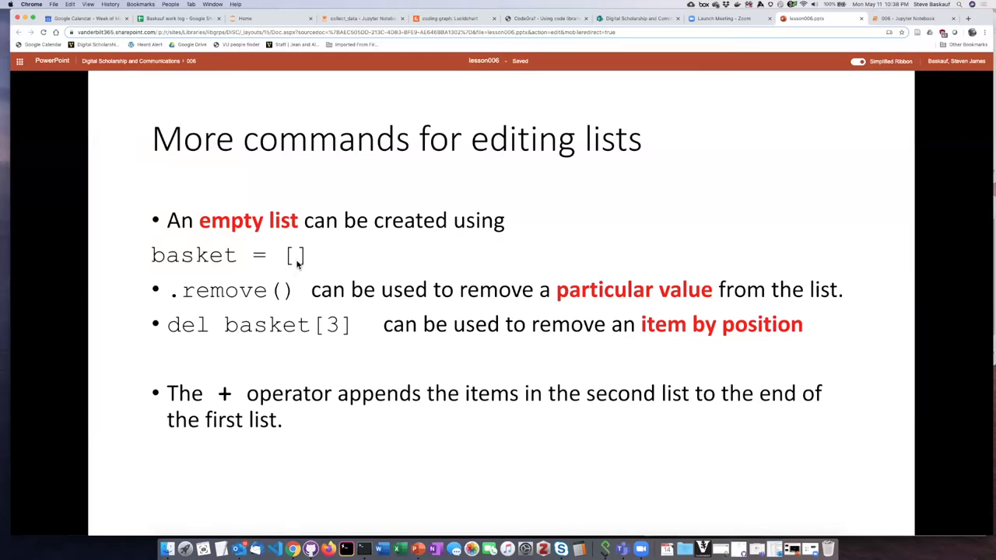
mouse_move(324, 252)
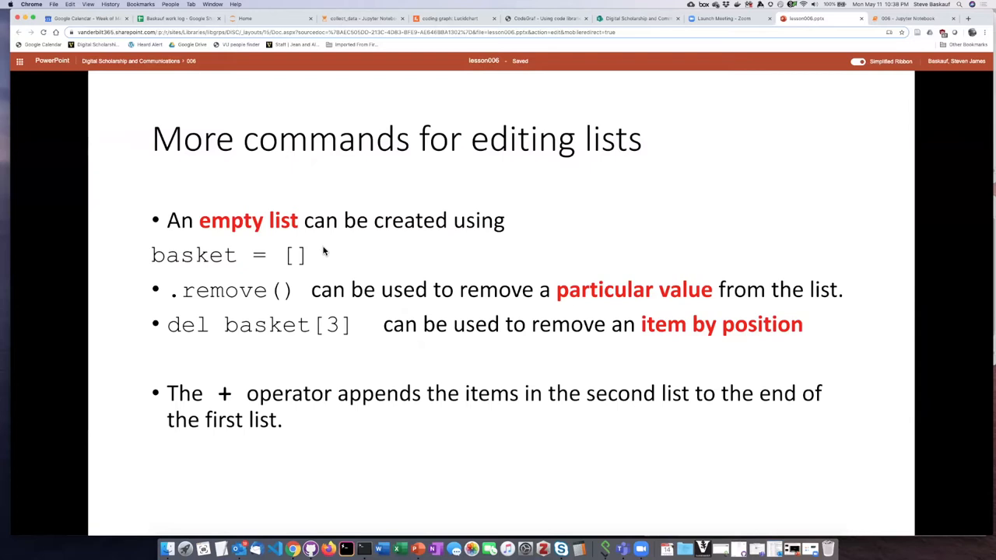
mouse_move(355, 264)
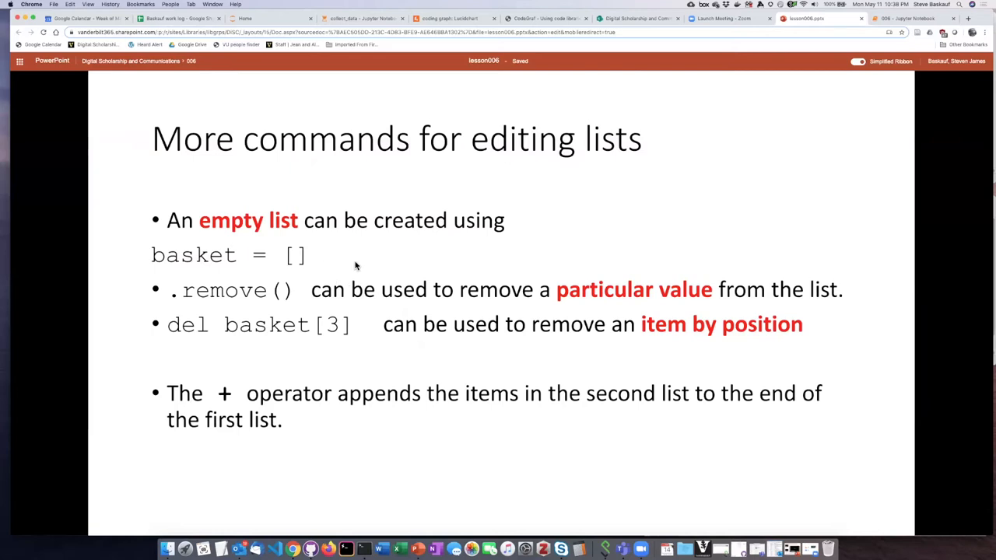
mouse_move(371, 262)
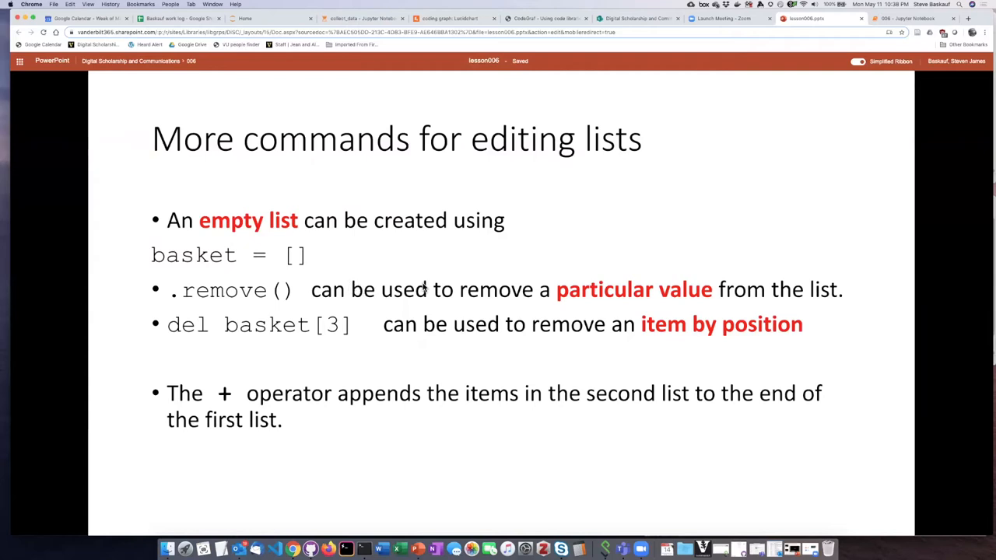
mouse_move(526, 284)
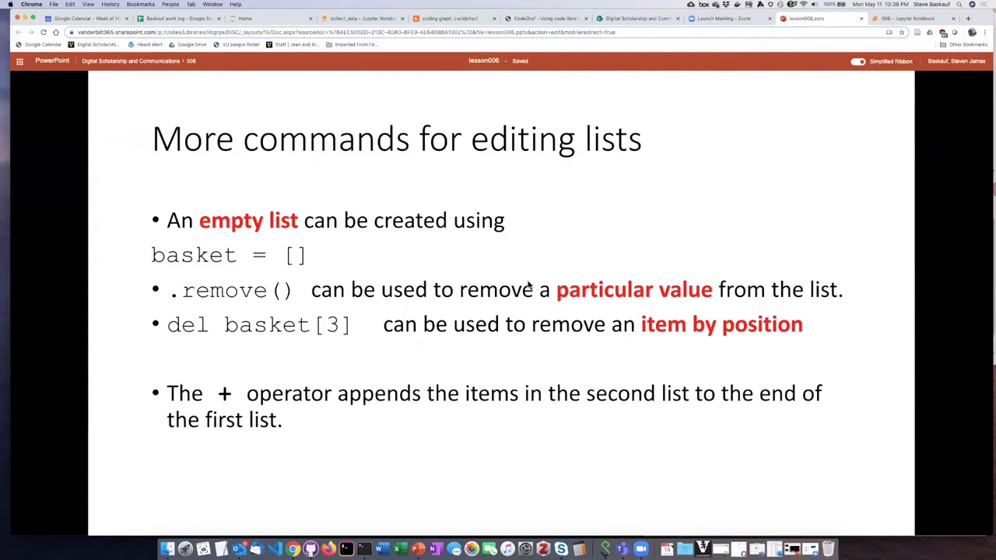
mouse_move(235, 305)
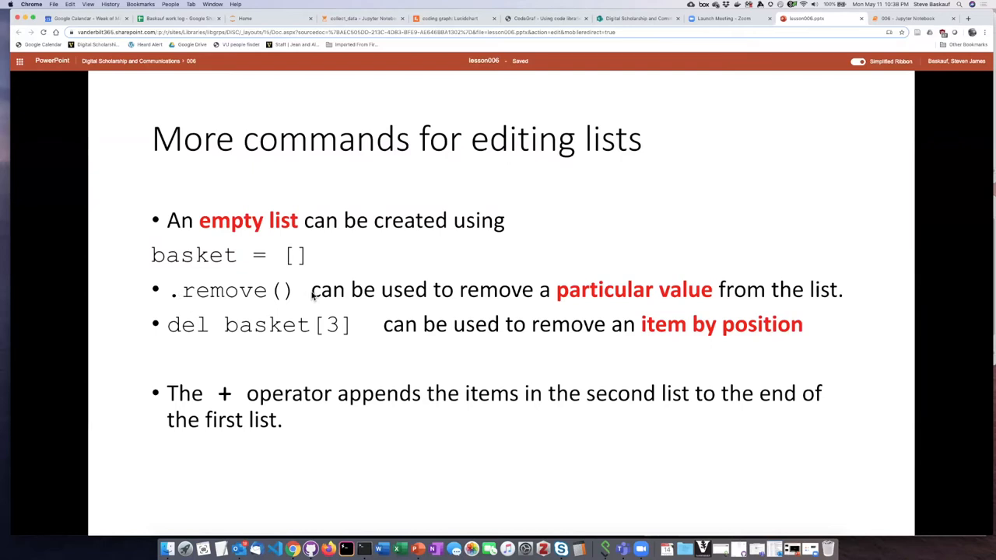
mouse_move(283, 298)
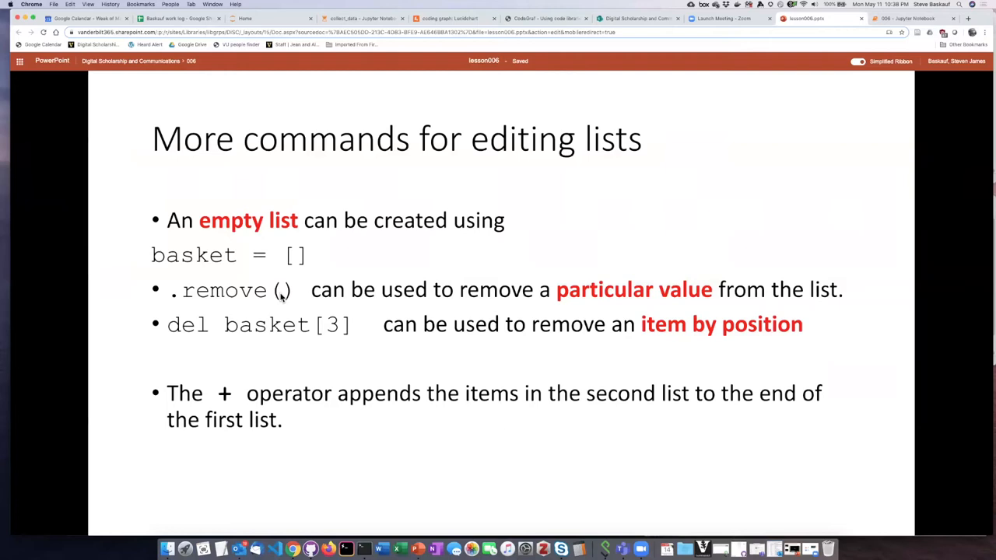
mouse_move(282, 299)
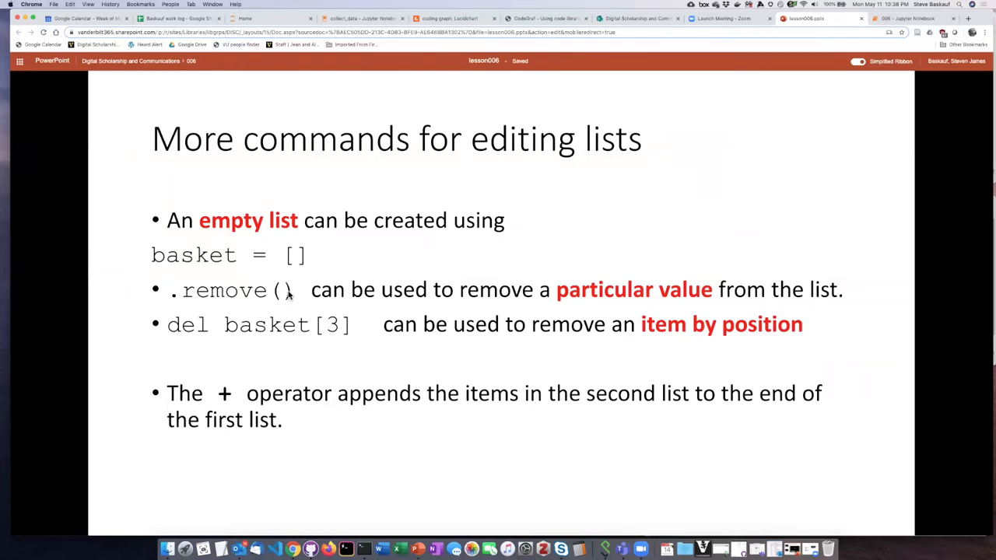
mouse_move(283, 296)
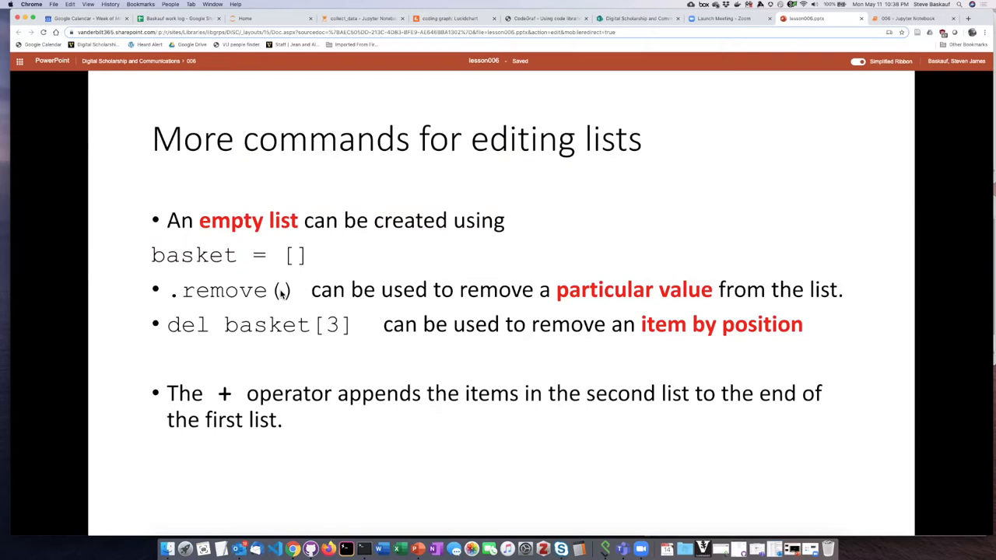
mouse_move(341, 338)
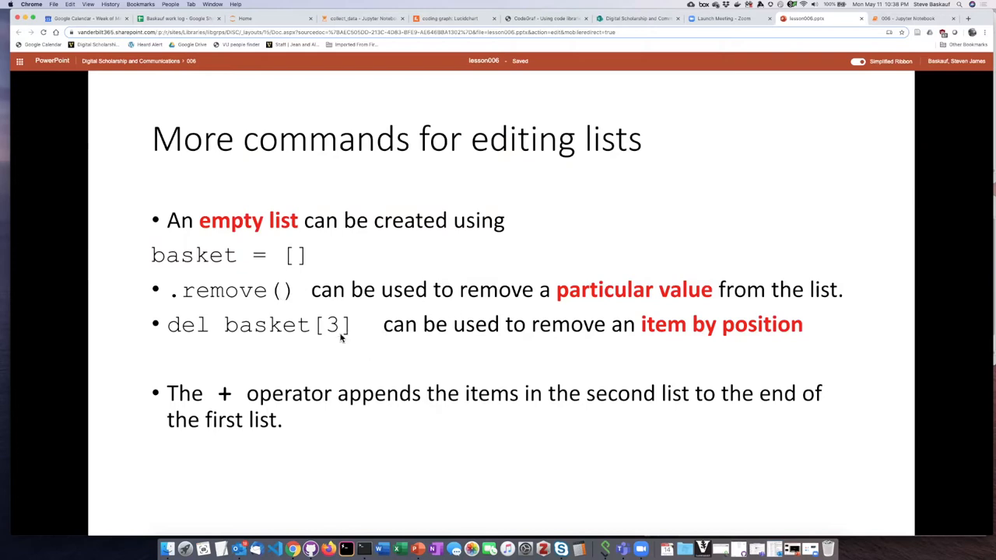
mouse_move(184, 339)
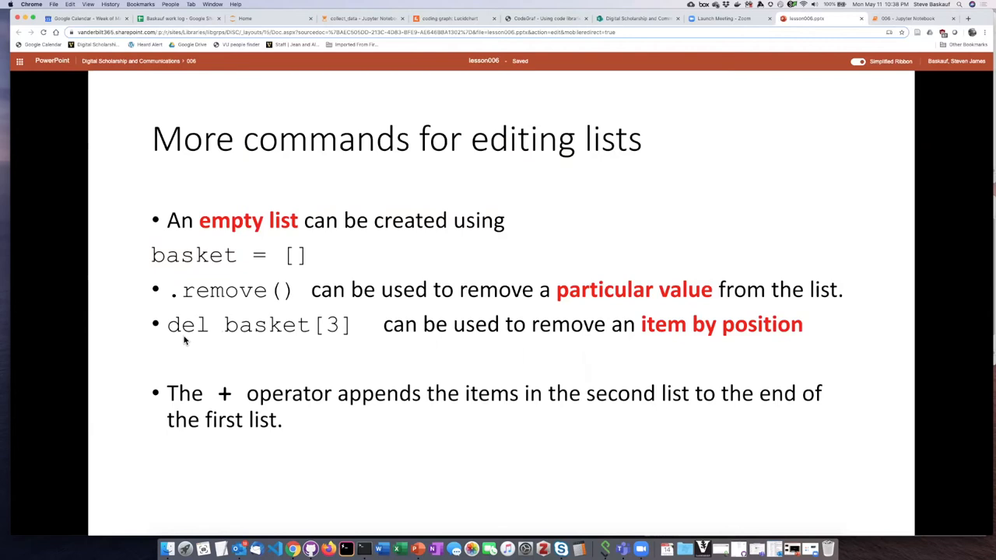
mouse_move(190, 341)
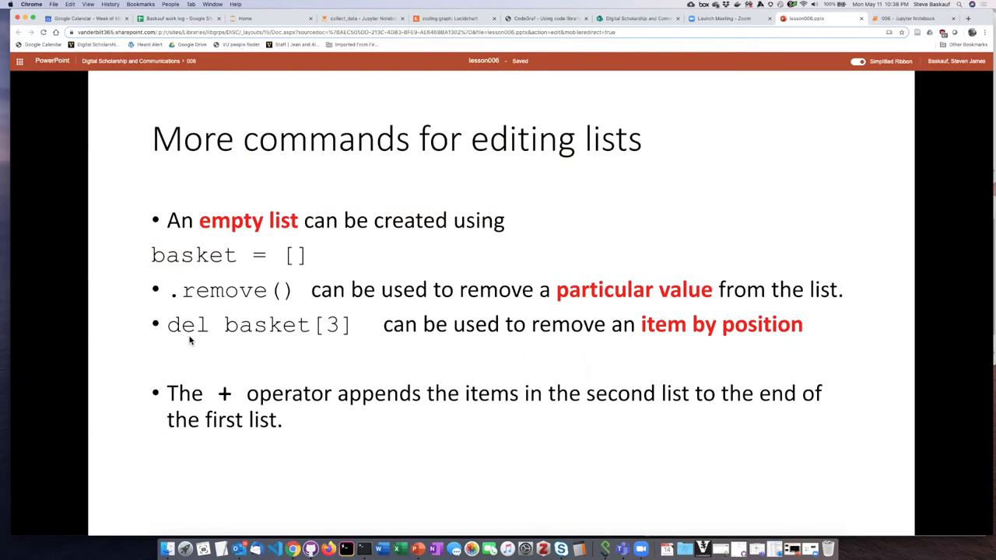
mouse_move(319, 336)
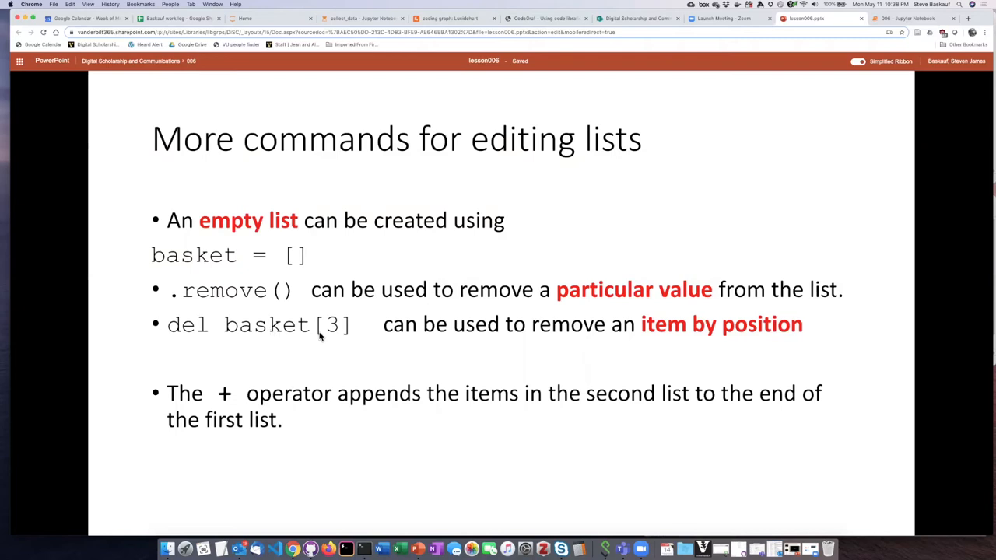
mouse_move(346, 335)
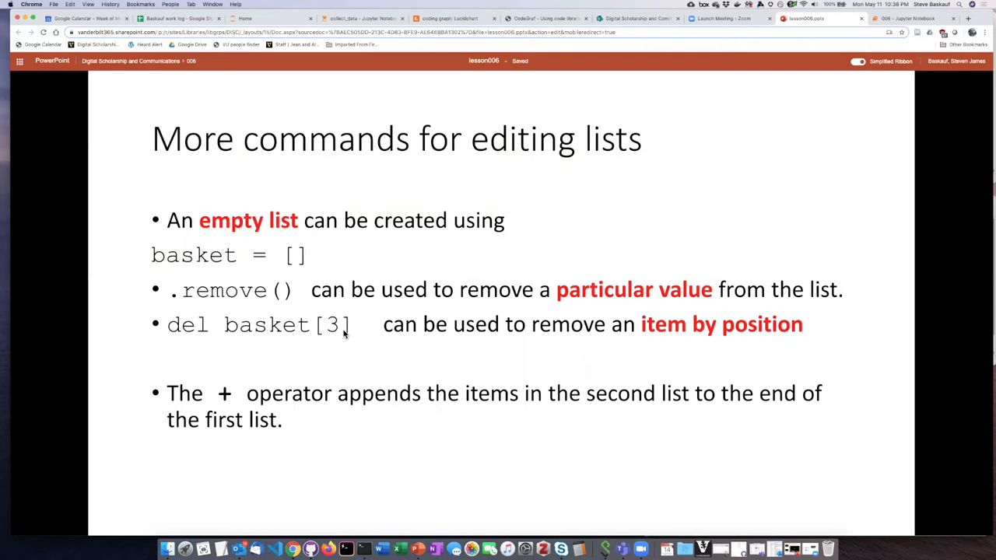
mouse_move(262, 343)
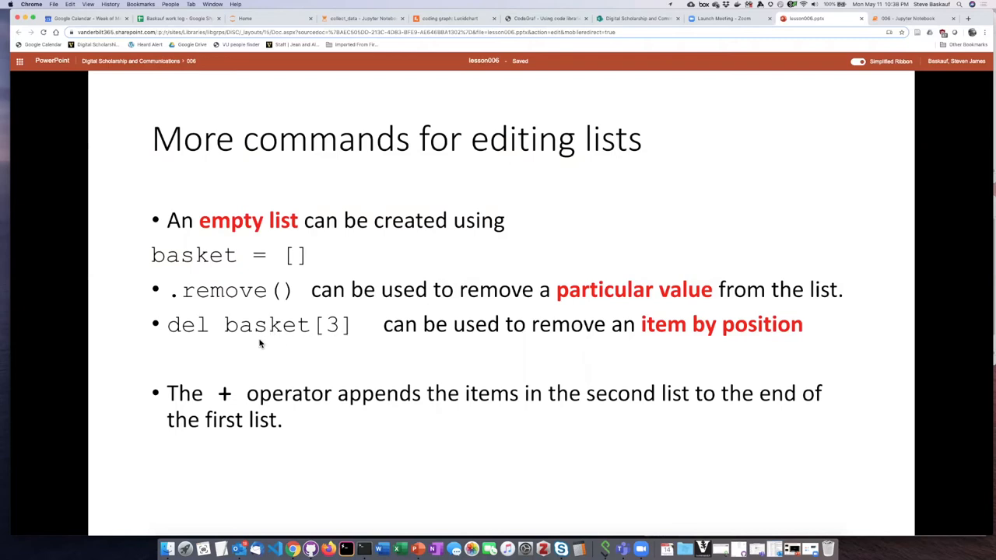
mouse_move(390, 356)
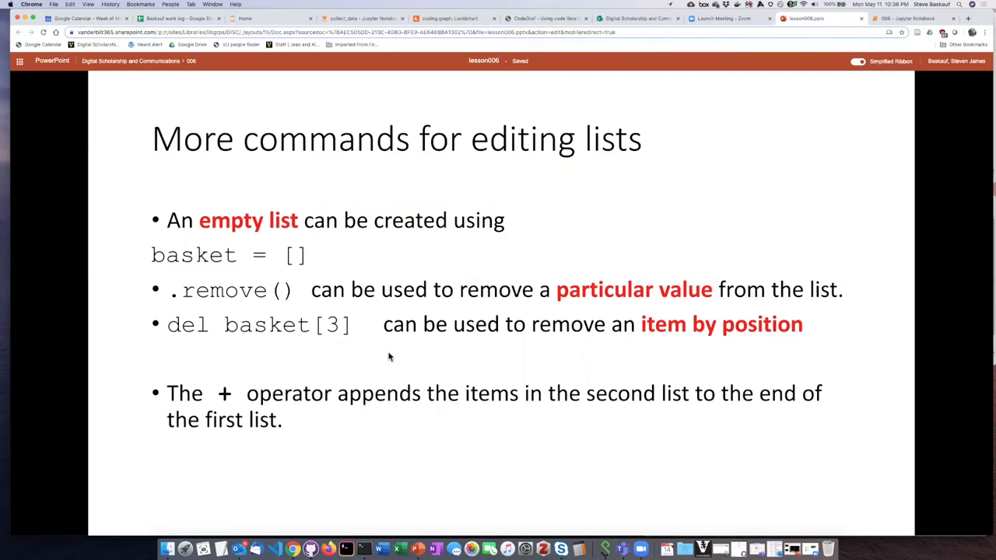
mouse_move(258, 368)
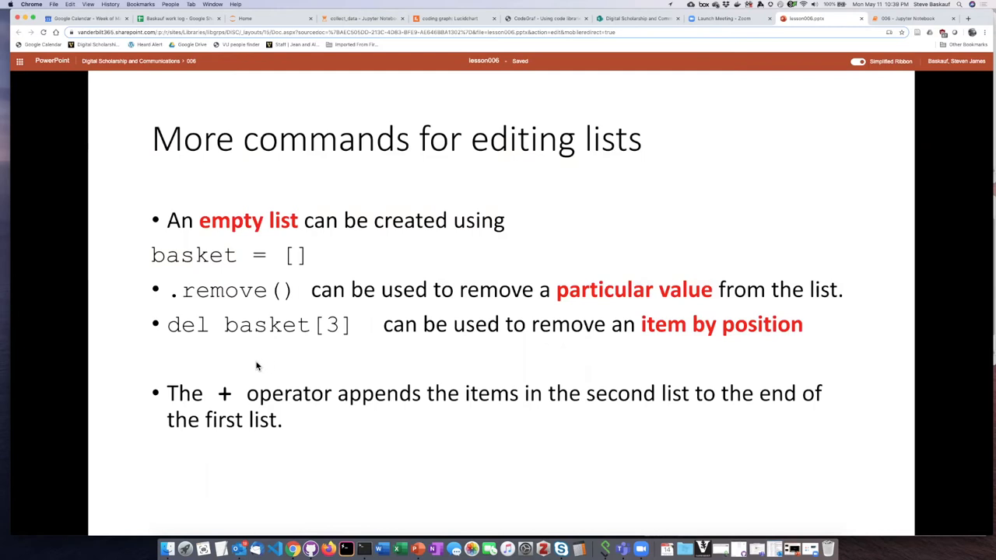
mouse_move(442, 368)
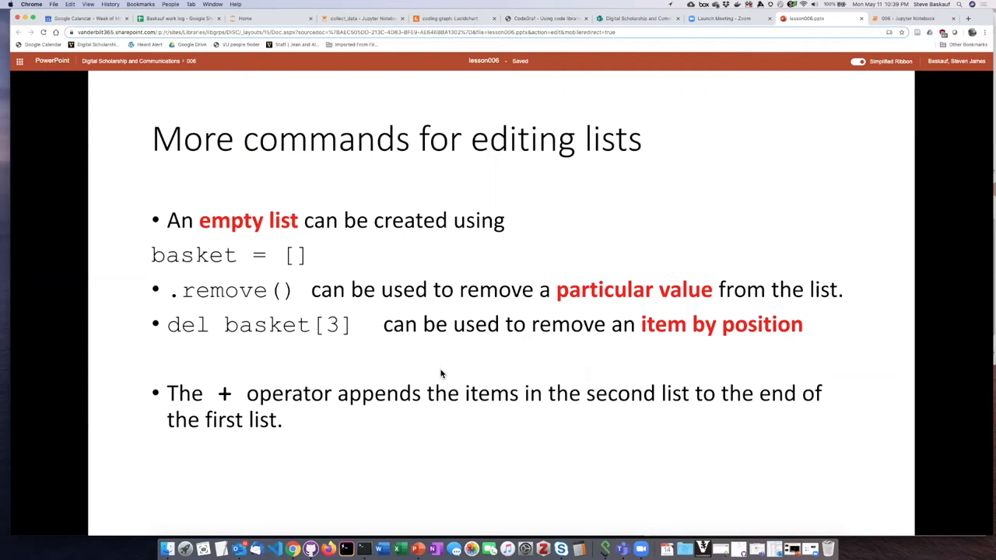
mouse_move(479, 367)
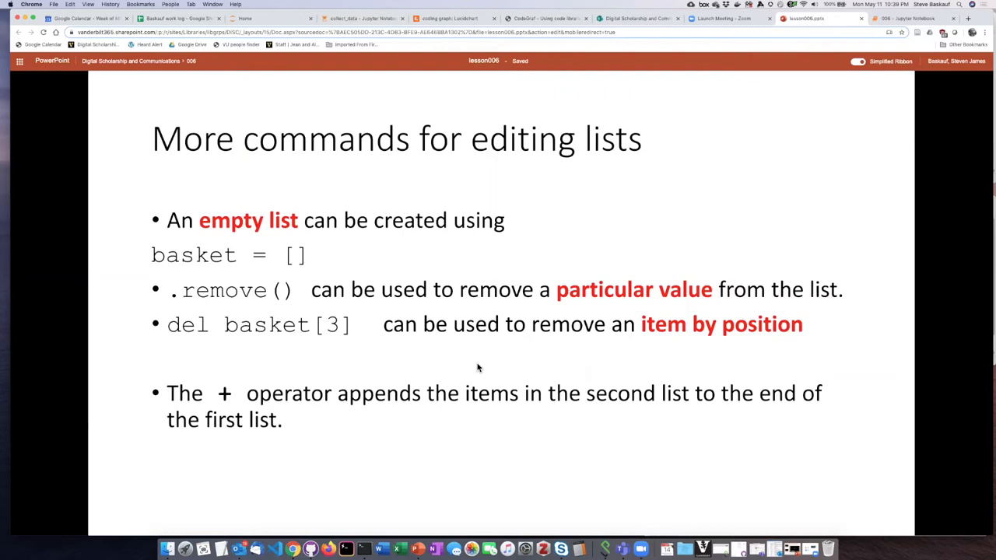
mouse_move(381, 392)
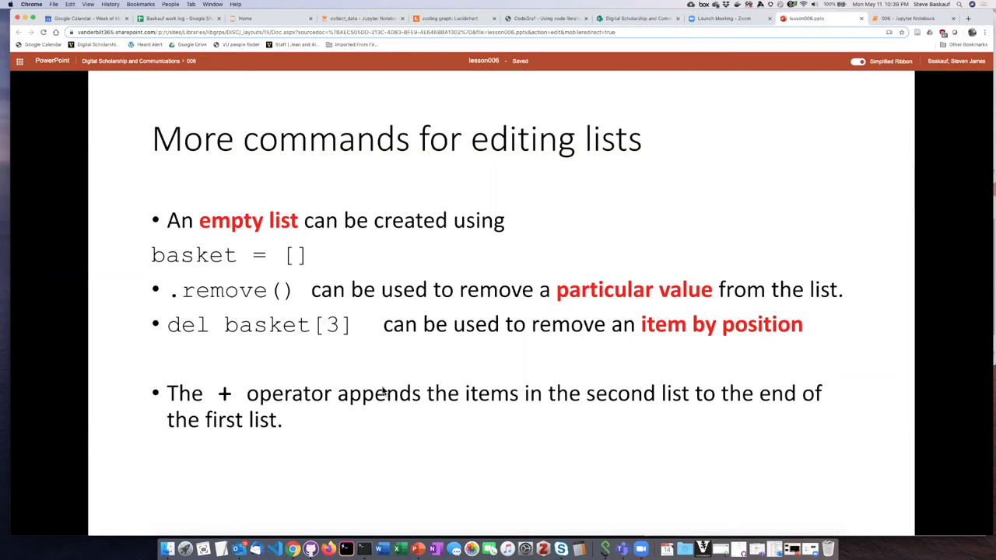
mouse_move(314, 417)
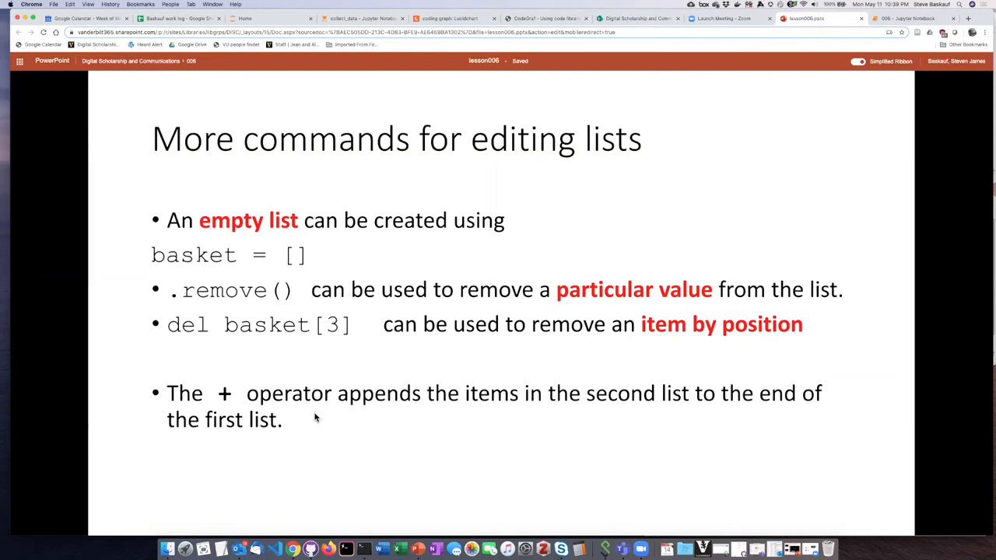
mouse_move(323, 408)
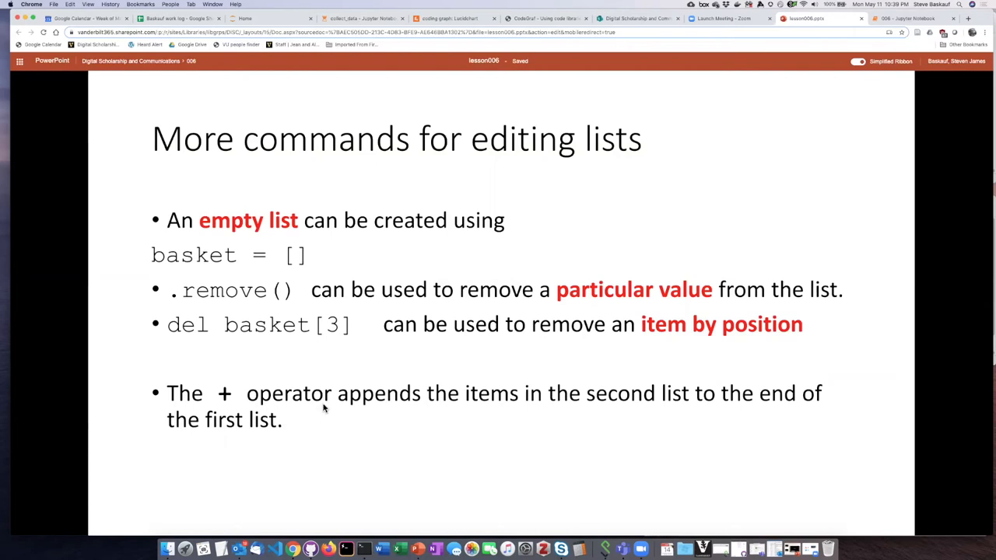
mouse_move(837, 236)
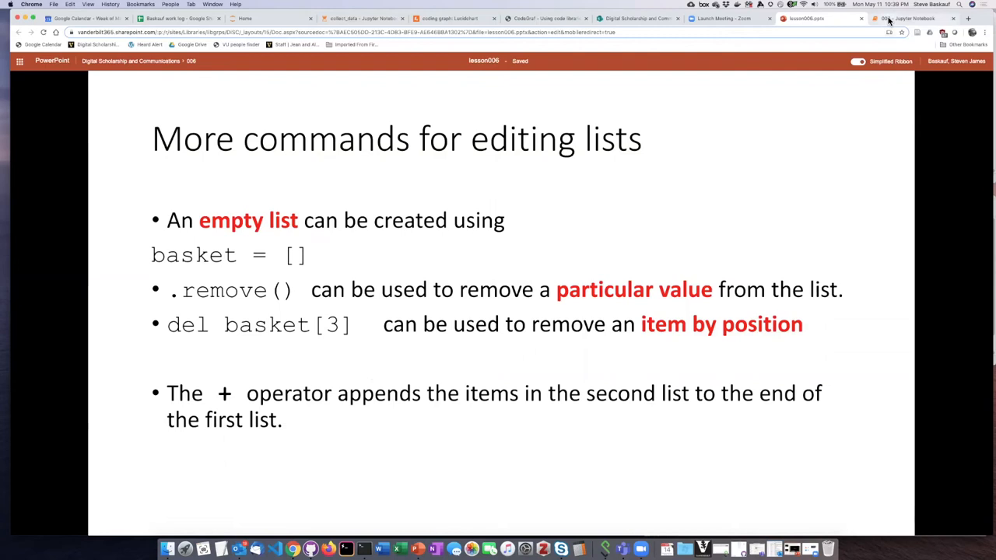
Switch from the slides to the Jupyter notebook at its Editing lists section.
click(903, 18)
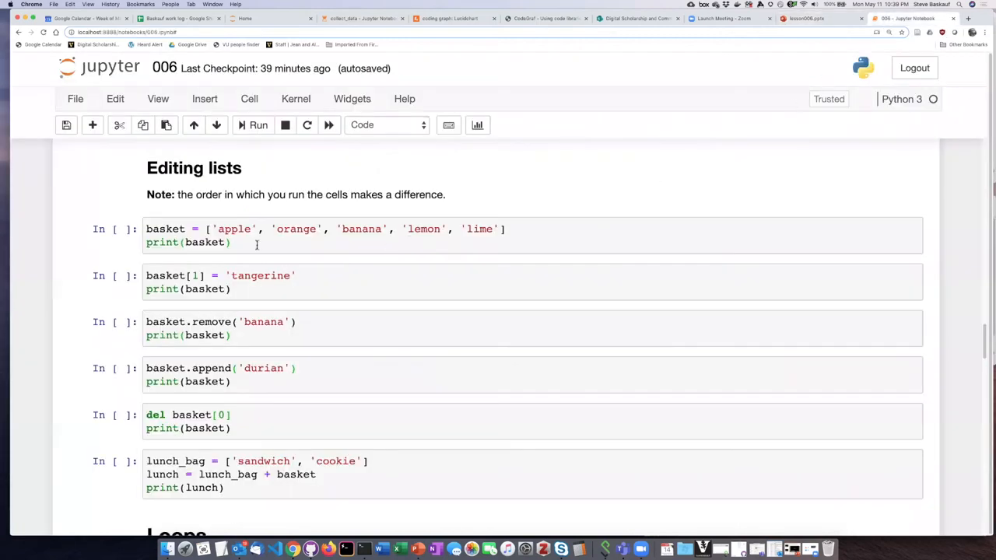
Run the cells creating the basket list and replacing item 1 with tangerine.
click(343, 229)
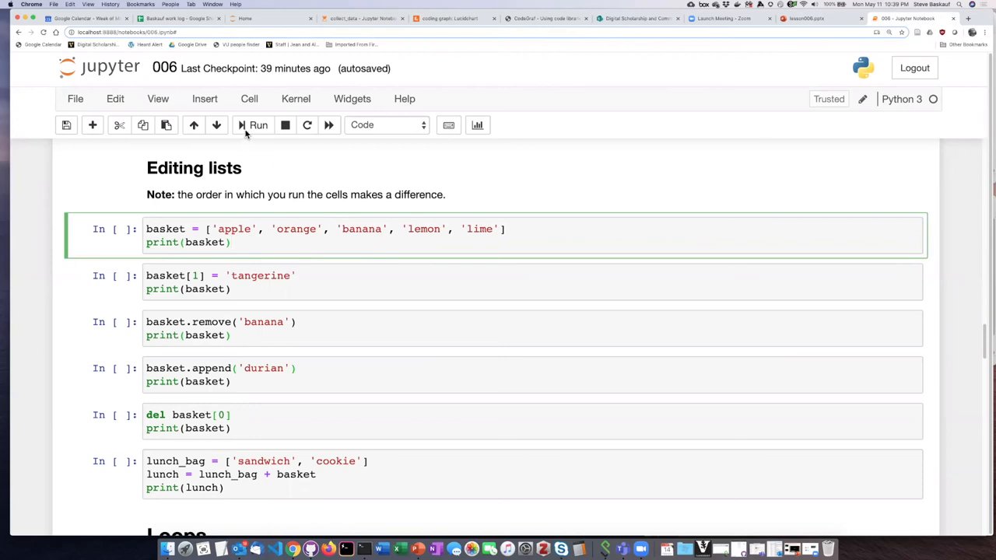
click(230, 242)
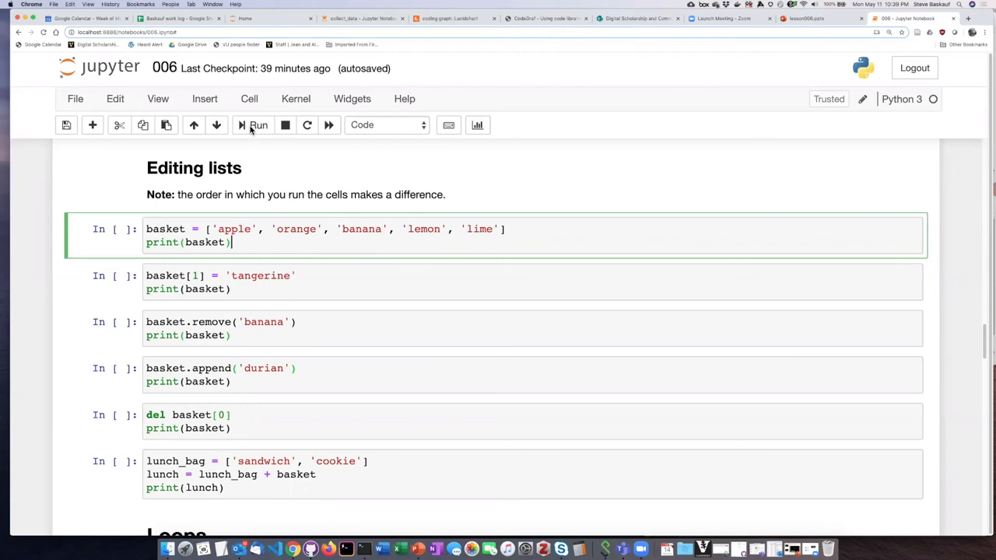
click(258, 125)
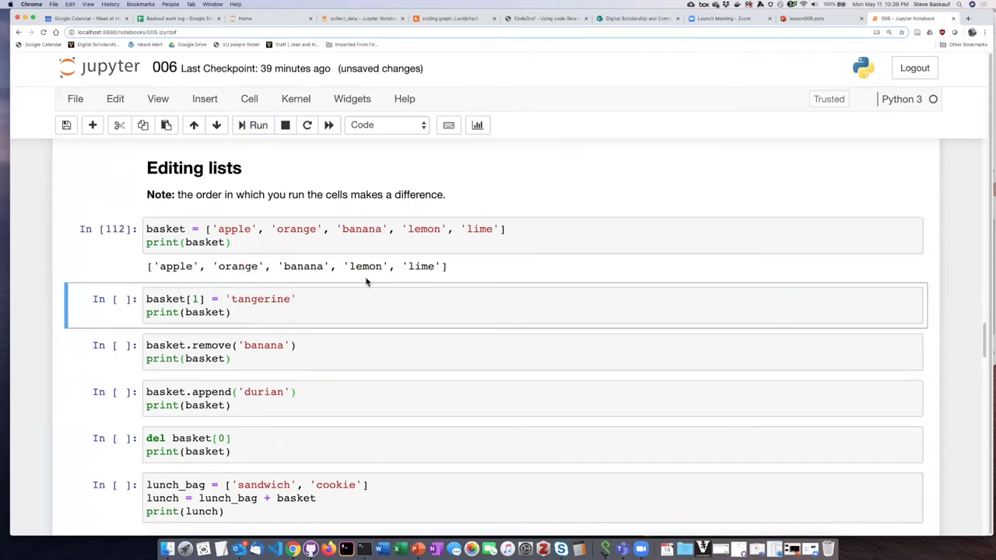
click(193, 302)
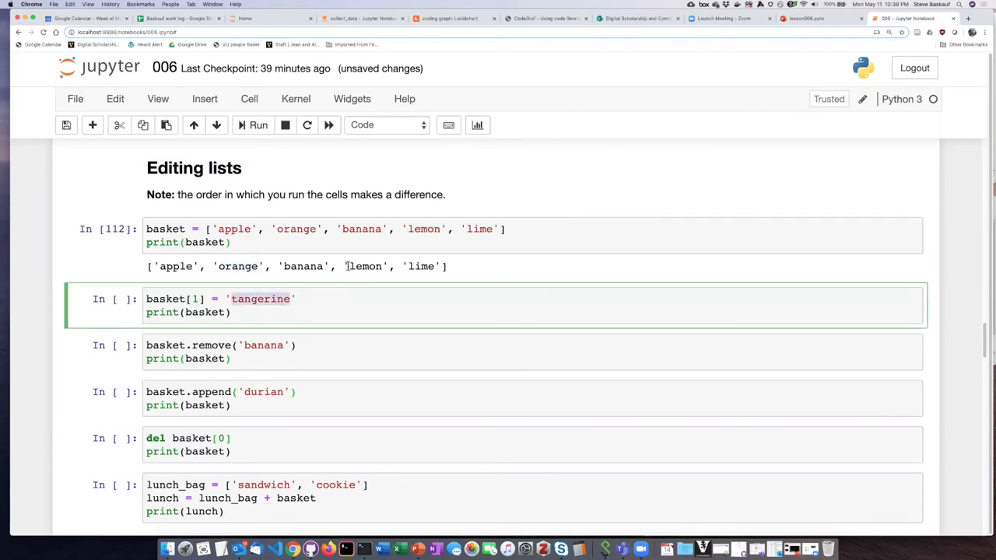
click(258, 125)
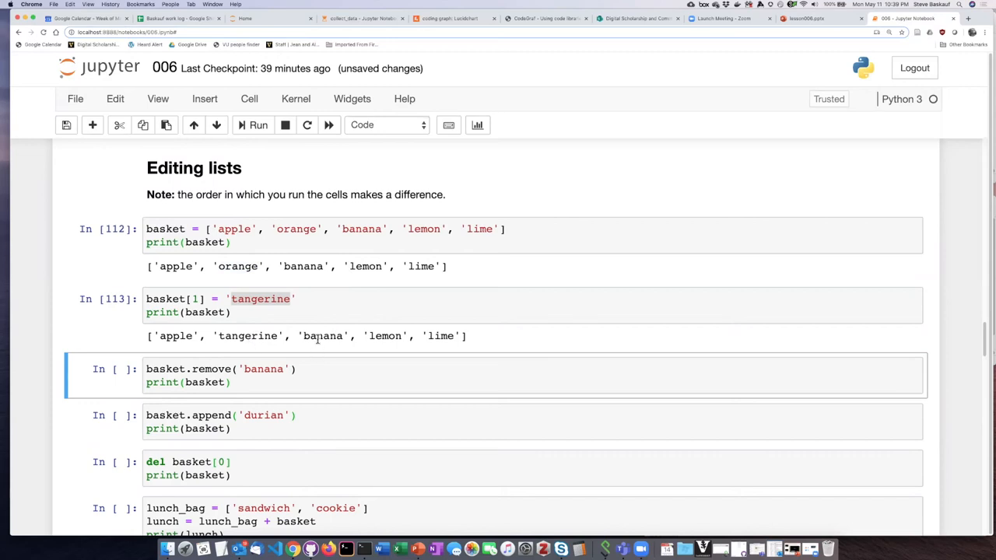
Highlight banana in the printed basket and run the cell that removes it.
double_click(322, 336)
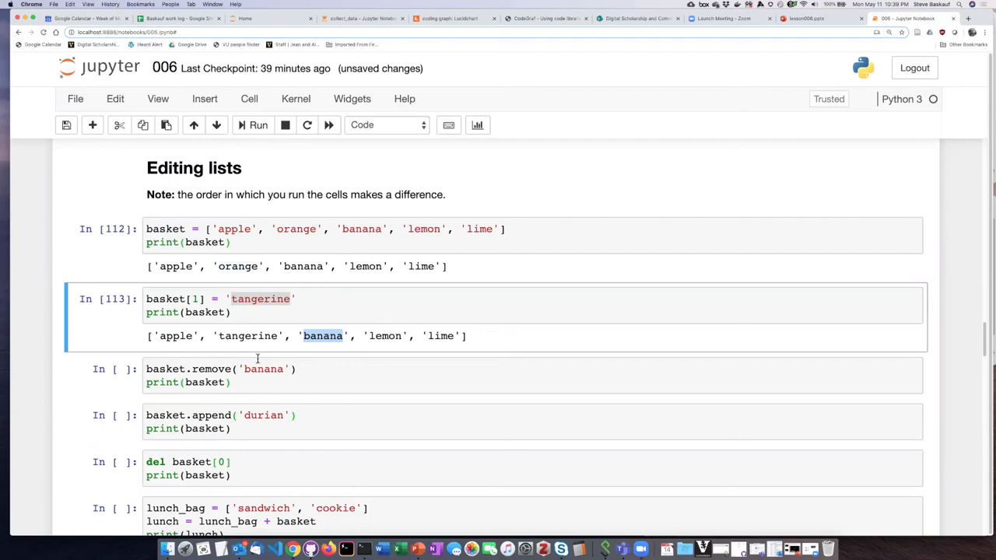
click(258, 125)
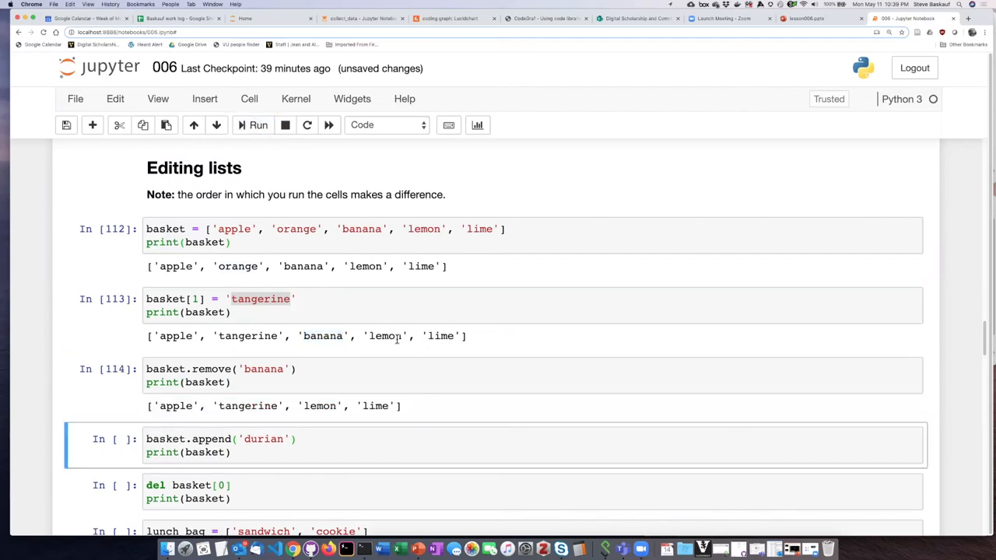
Run the cell appending durian to the basket and move on to the del basket[0] cell.
scroll(down, 3)
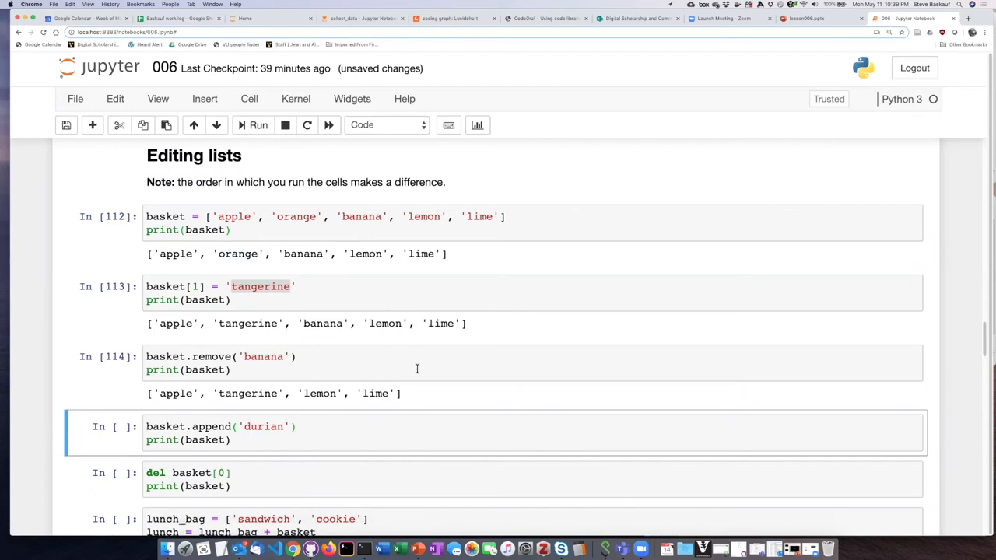
scroll(down, 3)
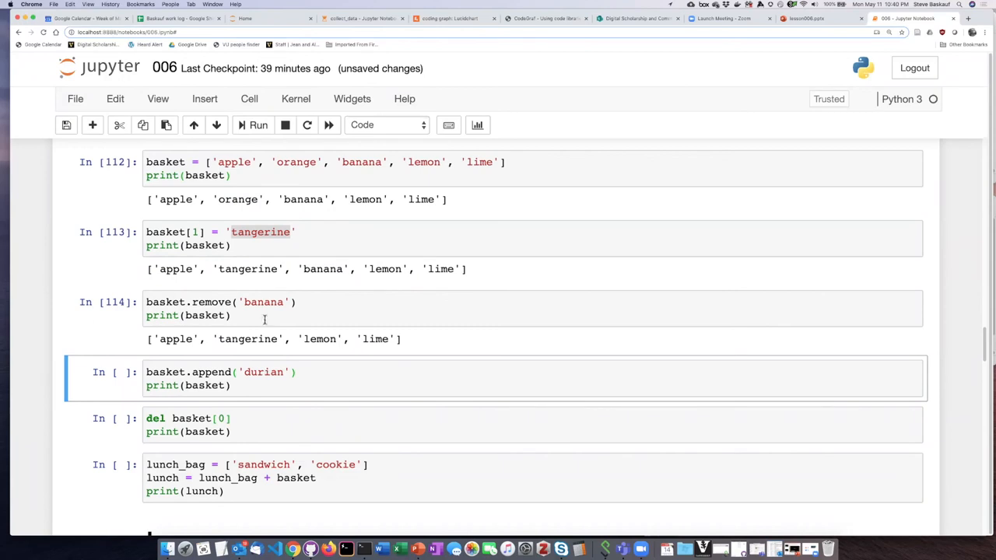
click(258, 125)
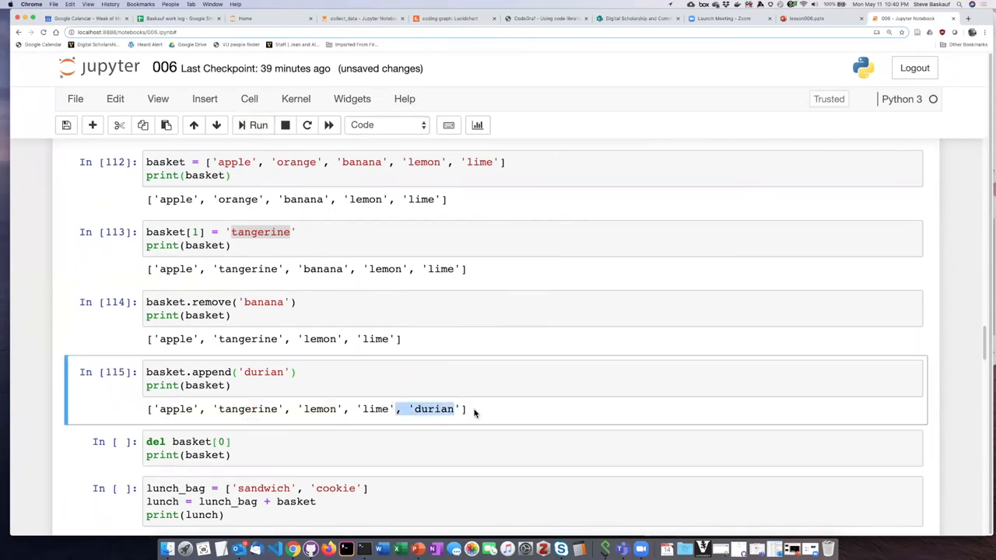
scroll(down, 3)
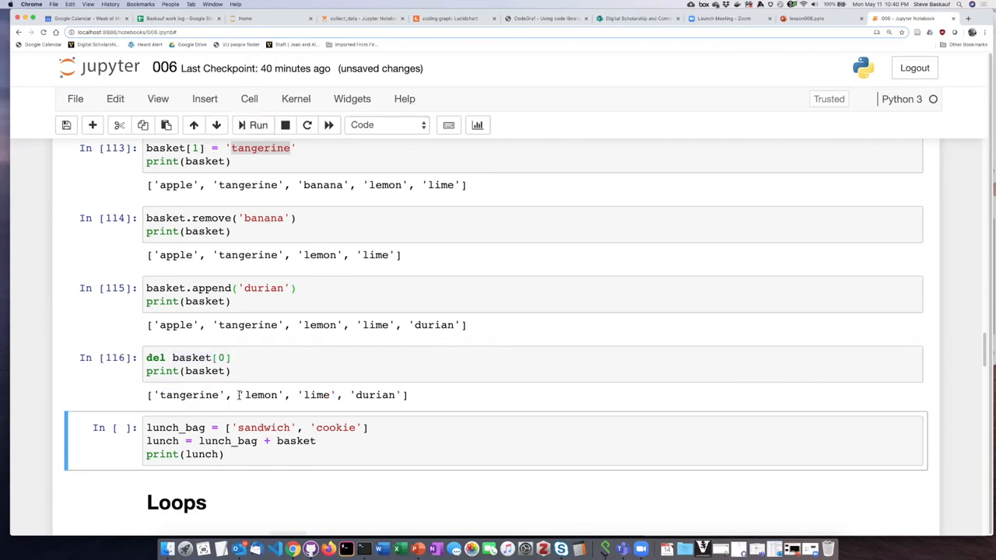
mouse_move(300, 355)
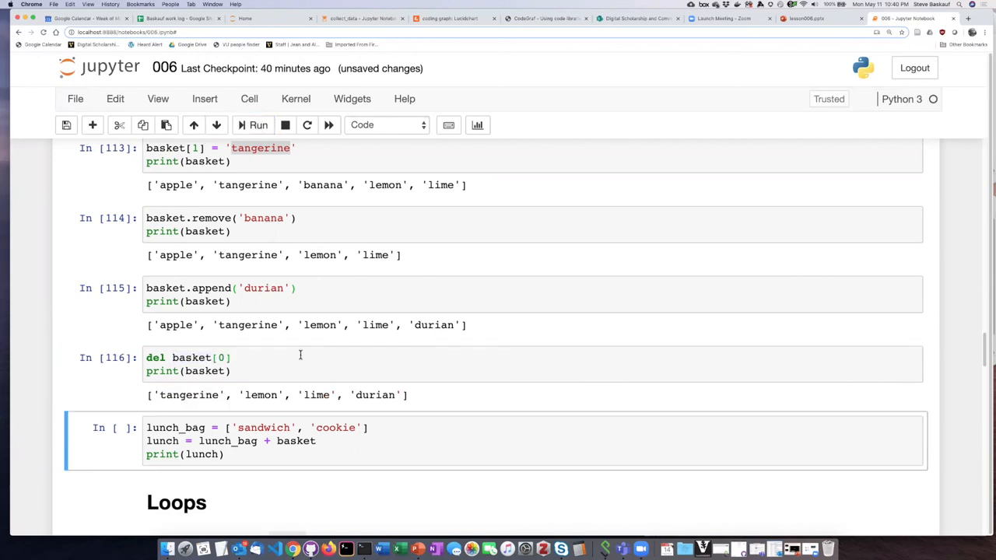
Run the lunch_bag + basket cell and highlight the basket items in the combined output.
scroll(down, 3)
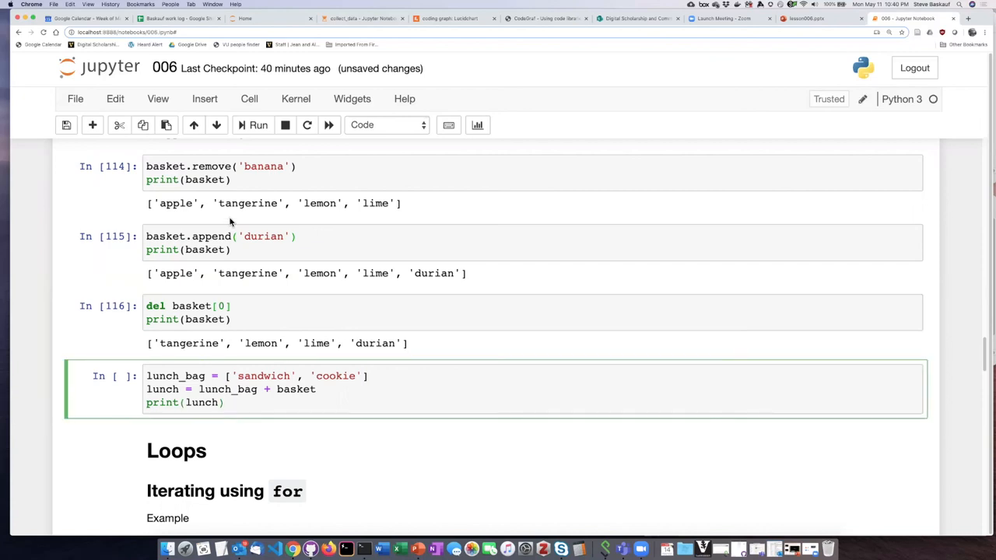
click(258, 124)
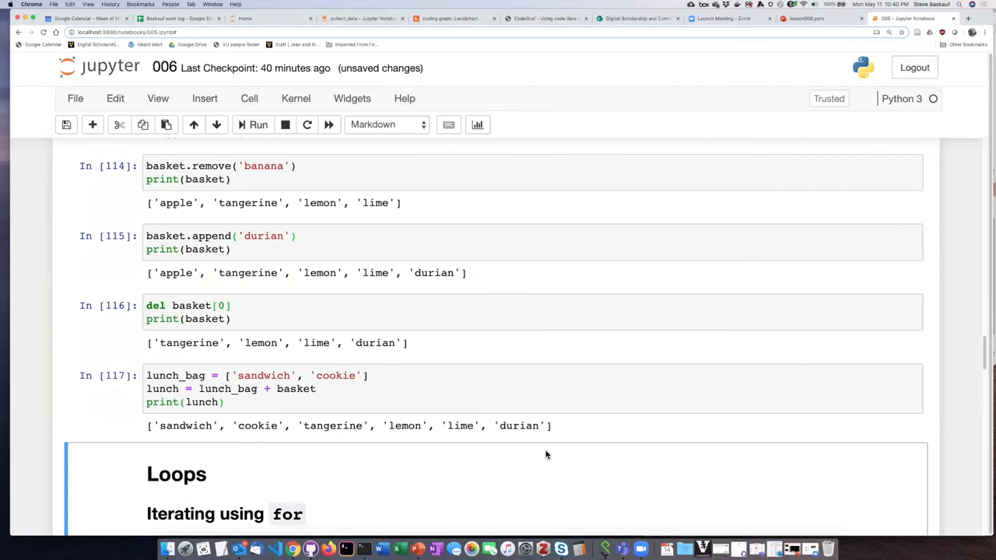
drag(374, 427, 548, 426)
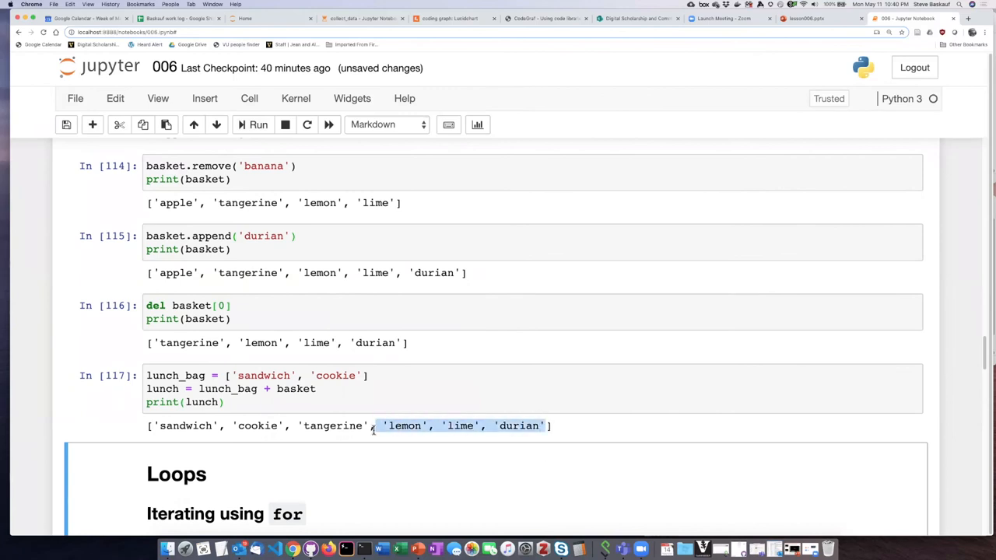